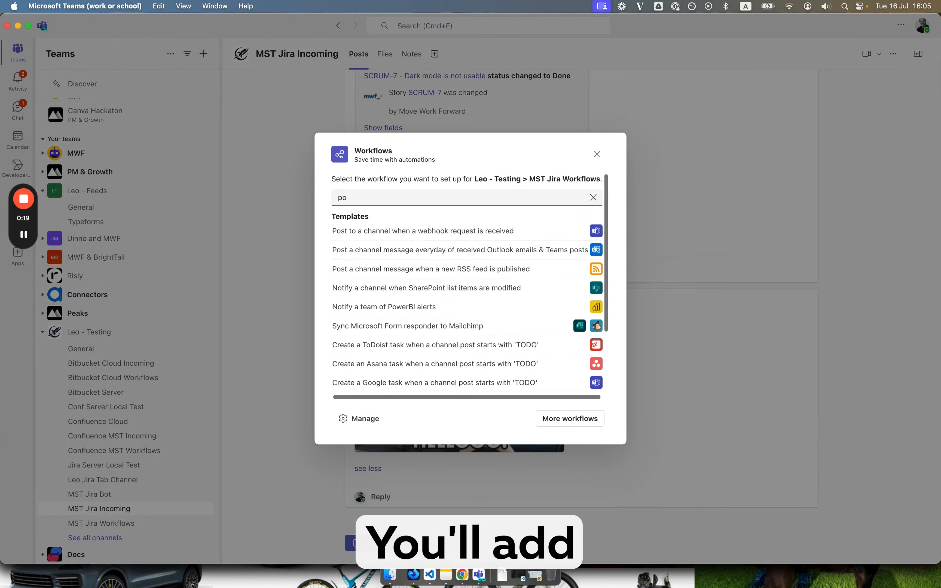
- Create the 'Post to a channel when a webhook request is received' workflow and copy its POST URL
type("st")
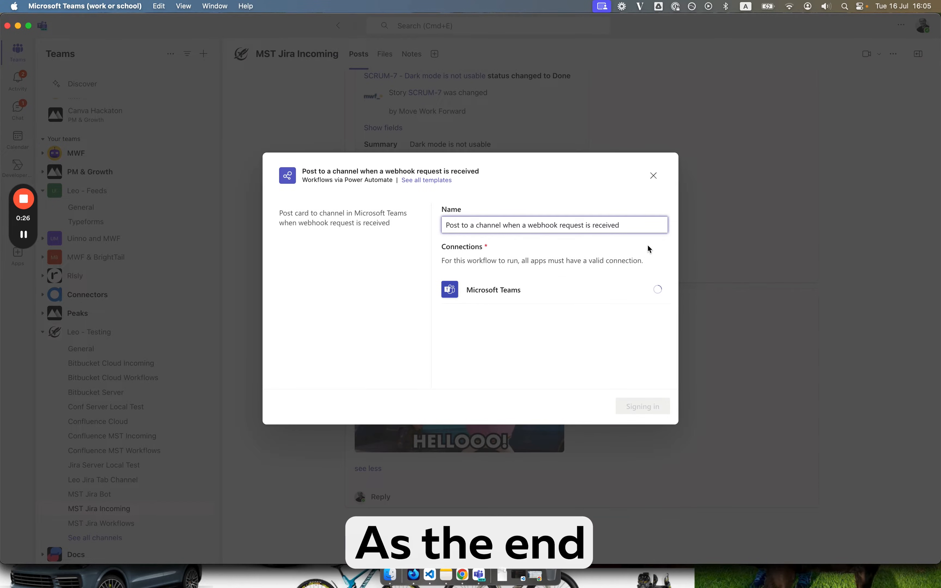
mouse_move(563, 363)
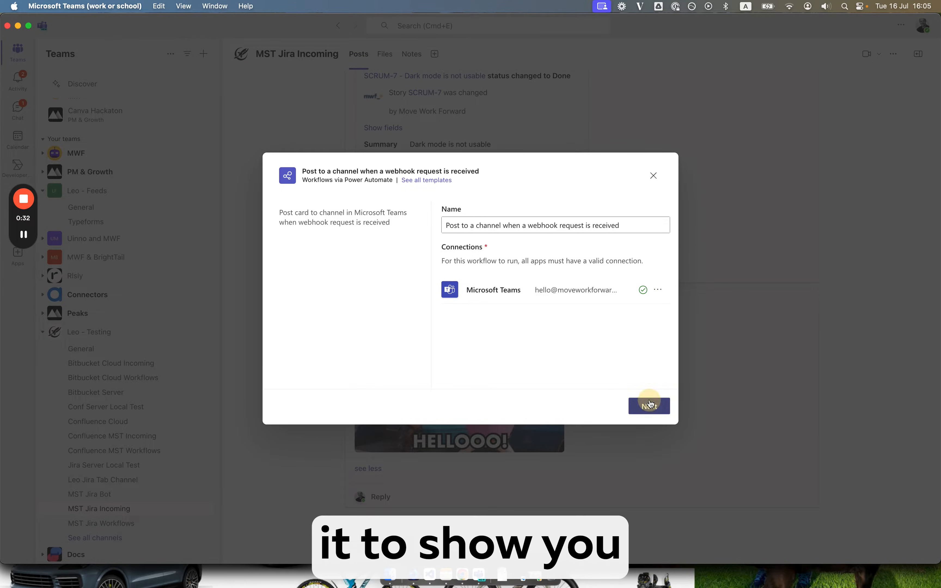
left_click(649, 406)
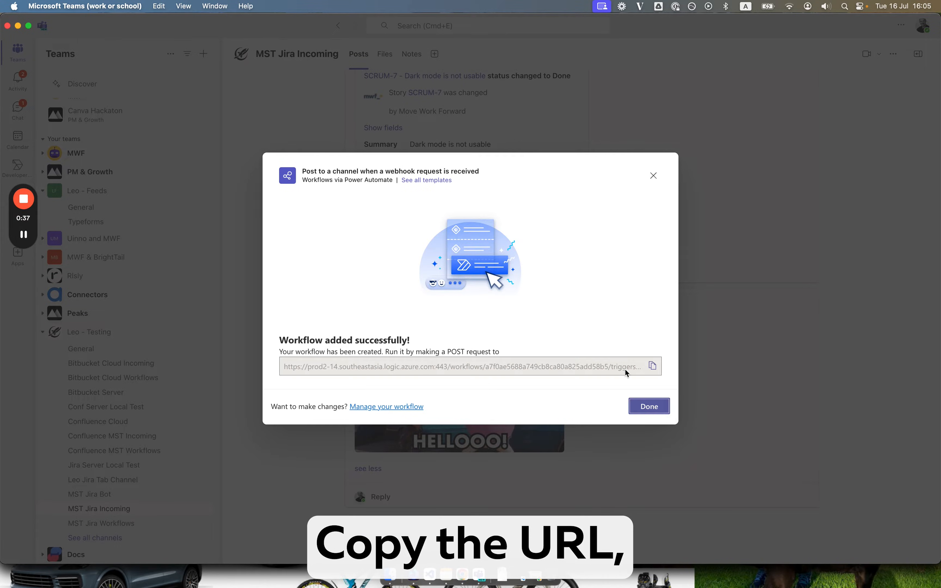
left_click(652, 366)
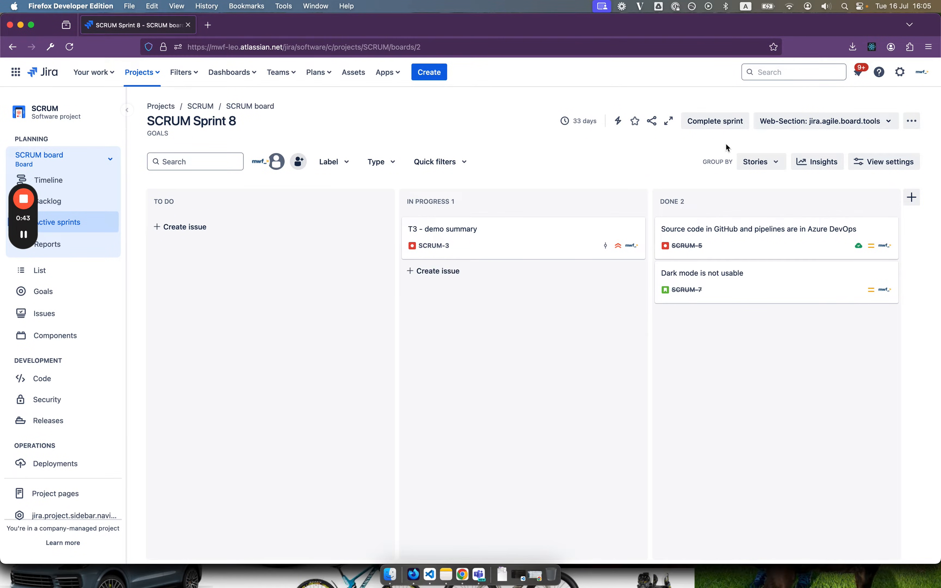
- Reach Jira's Microsoft Teams connector Configuration page listing Incoming and Workflows notifications
left_click(899, 72)
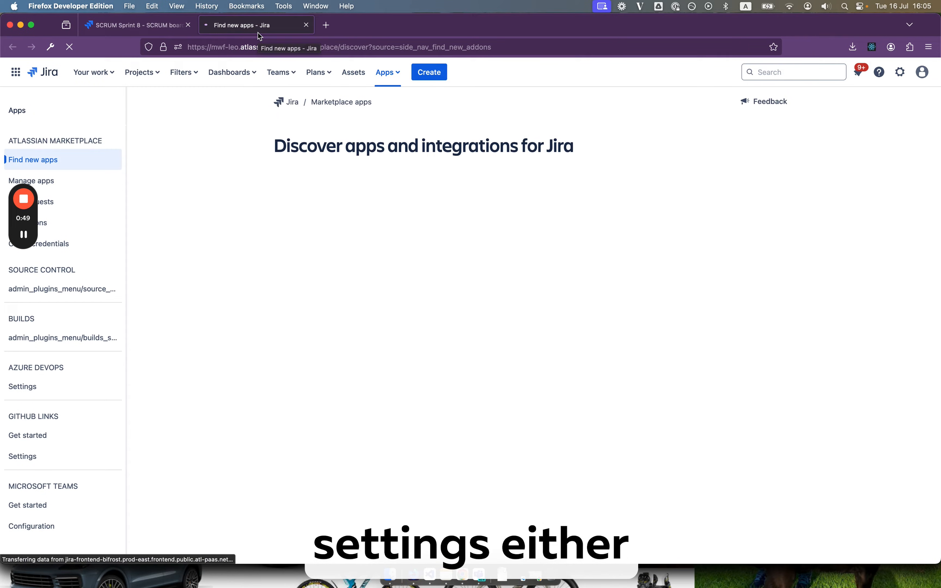
left_click(31, 525)
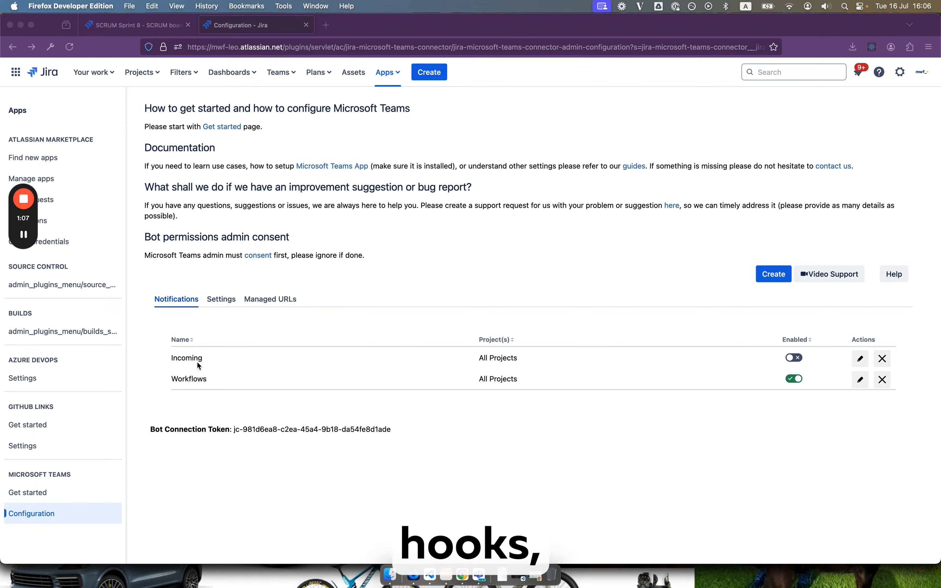
left_click(773, 274)
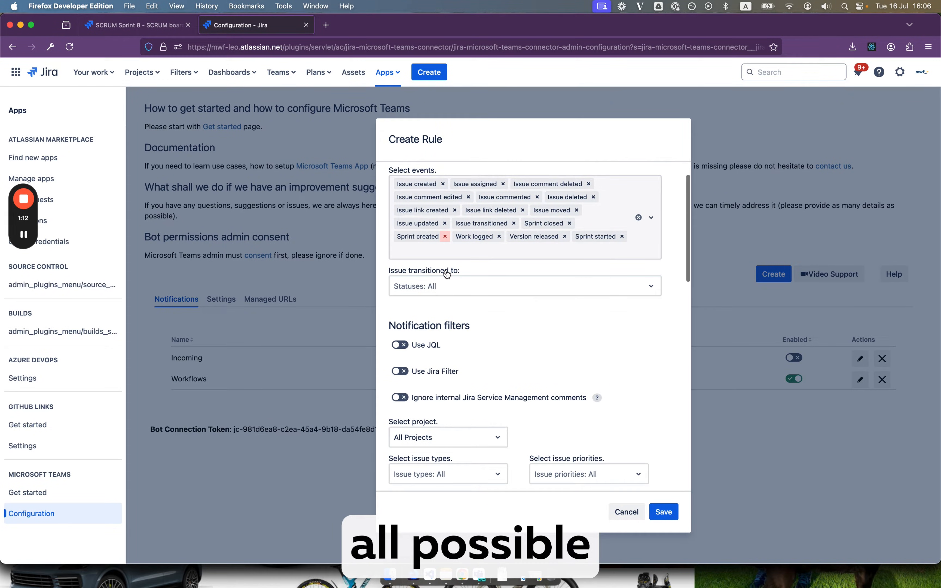
scroll("down", 3)
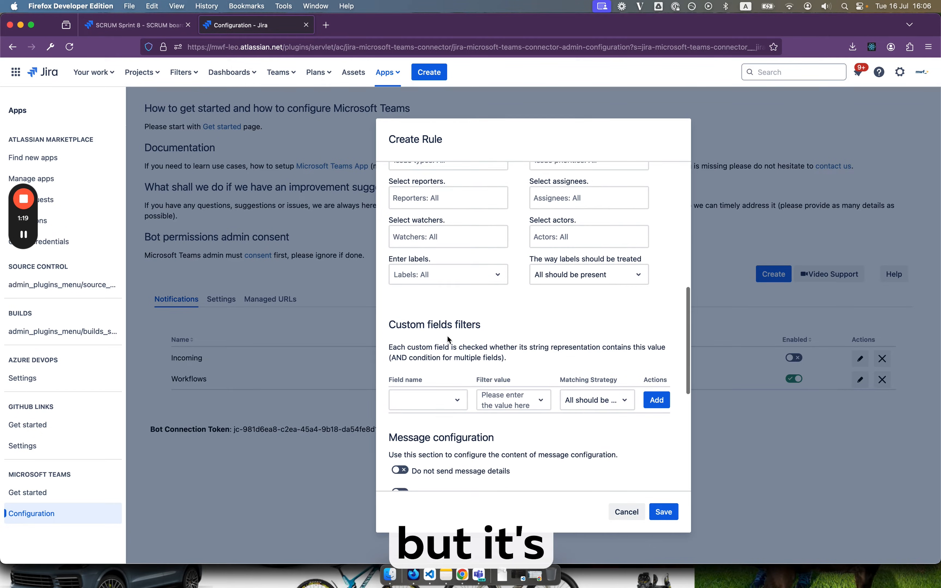
scroll("up", 3)
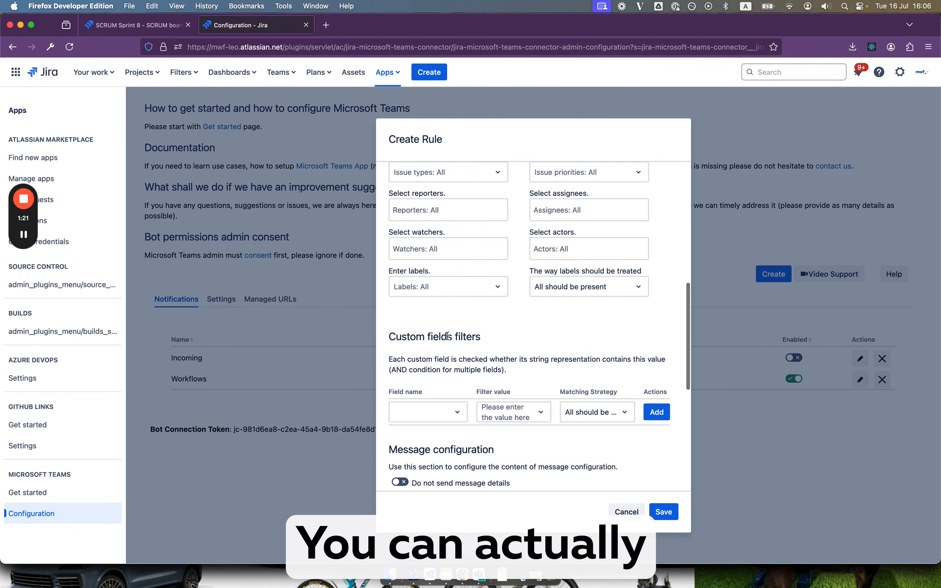
scroll("down", 3)
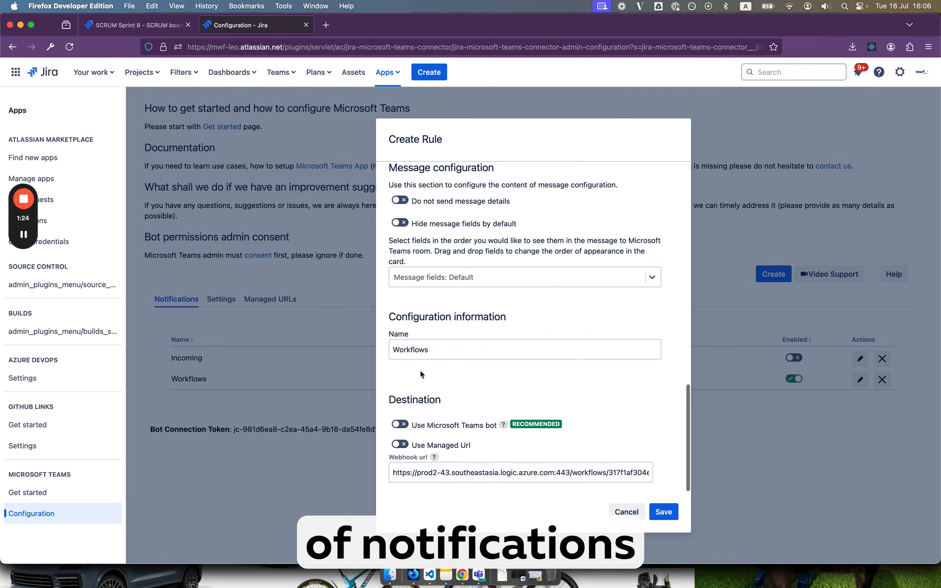
left_click(663, 512)
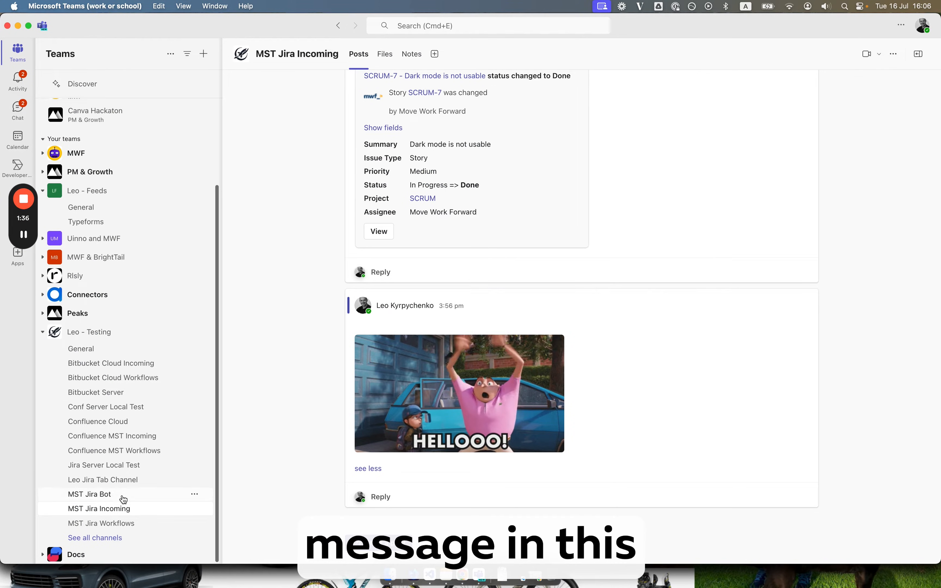
- View the MST Jira Workflows channel and its posted Jira cards, including the SCRUM-8 Demo issue card
left_click(100, 522)
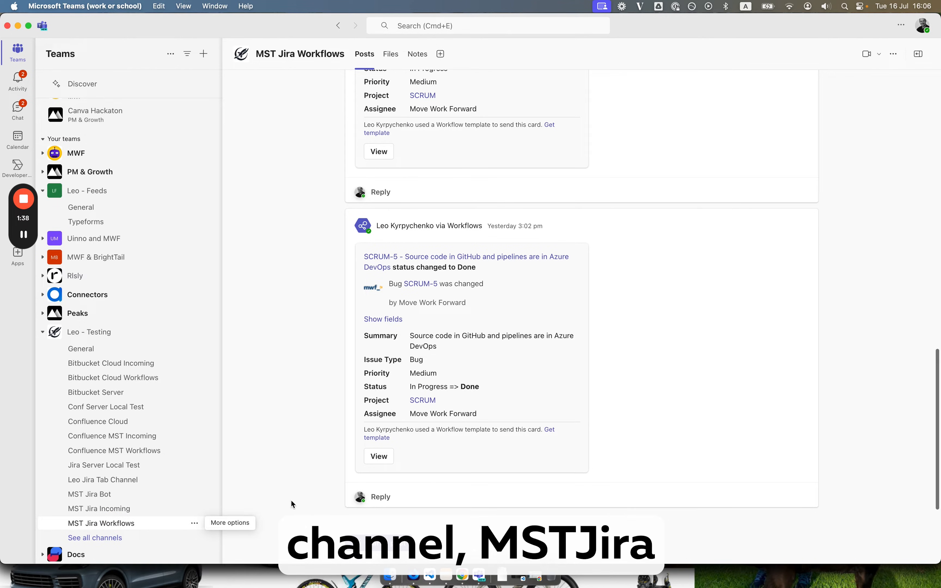
scroll("up", 3)
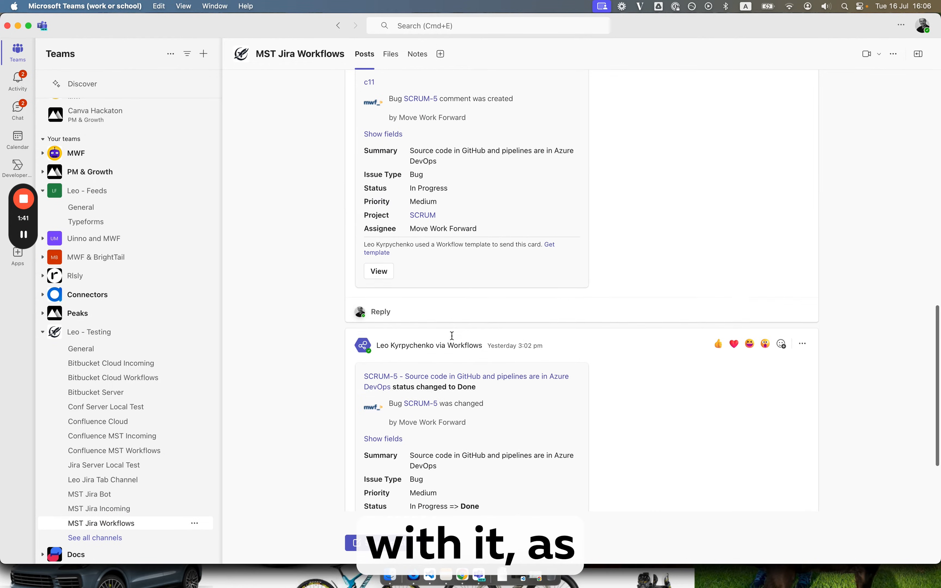
scroll("down", 3)
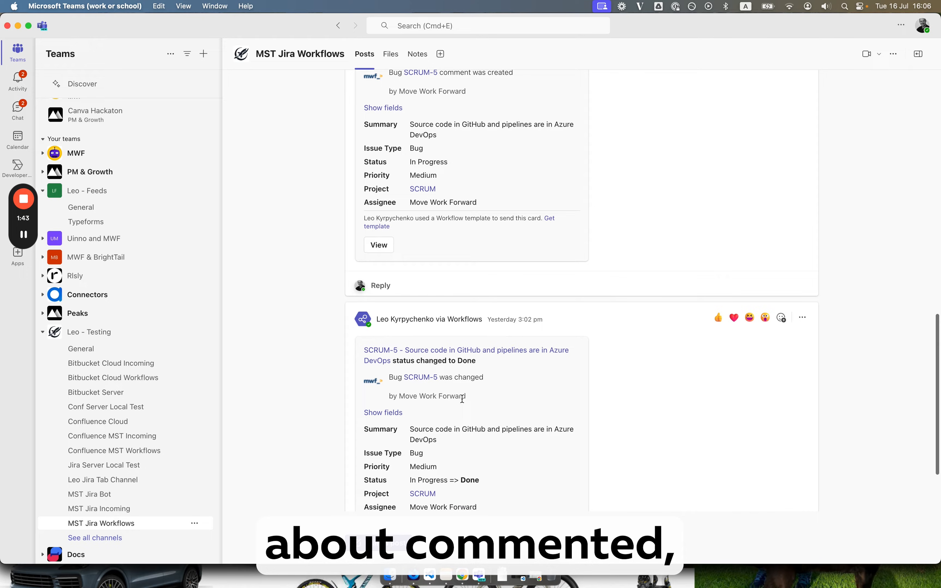
scroll("down", 3)
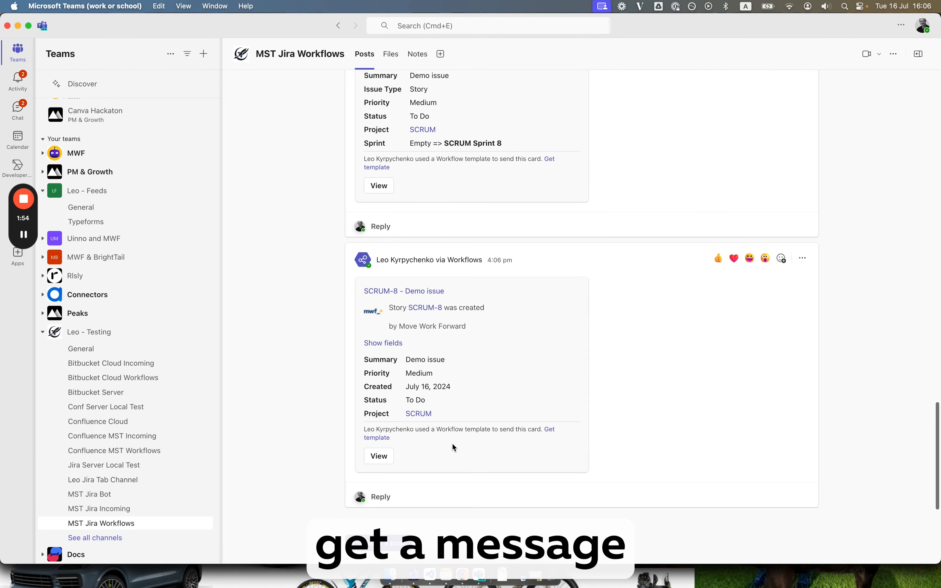
mouse_move(450, 315)
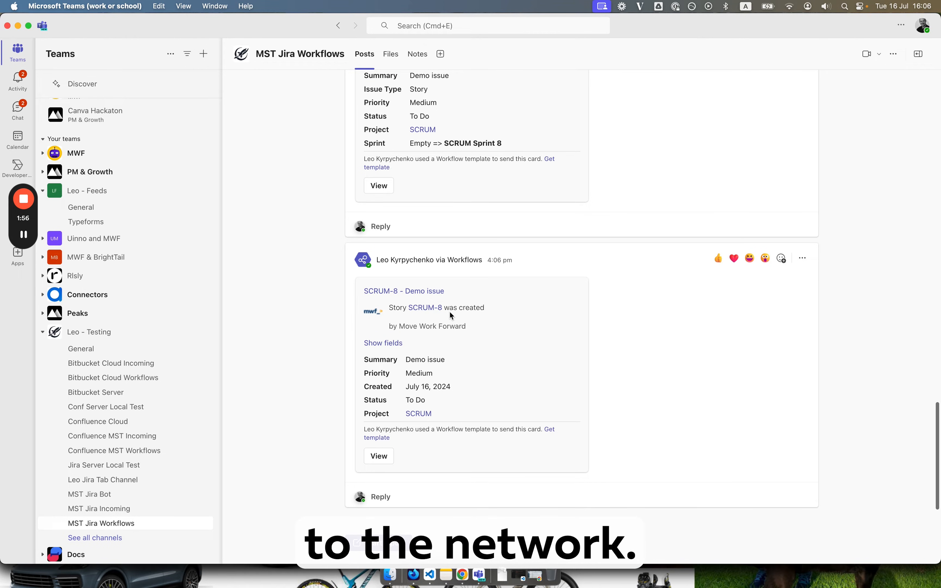
mouse_move(474, 383)
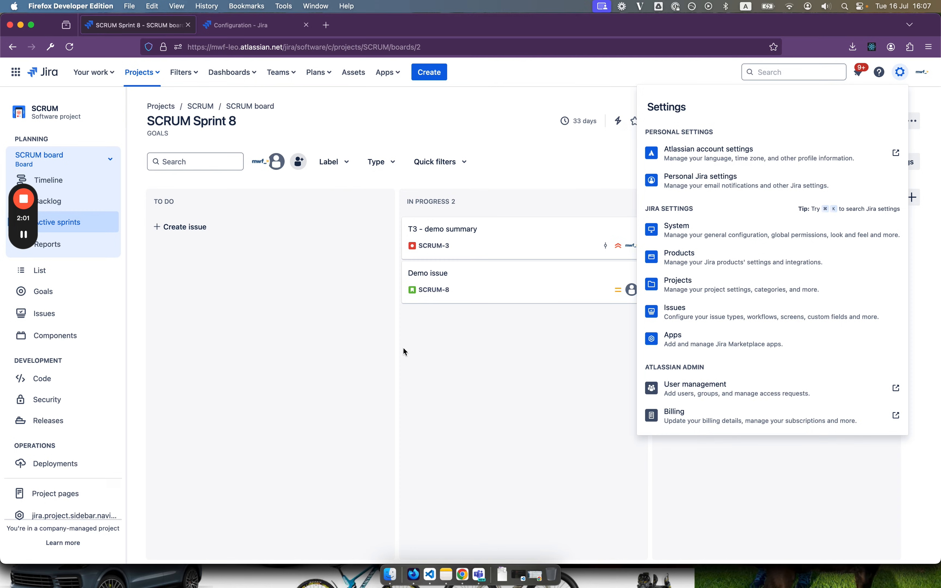
- Give Demo issue SCRUM-8 the description 'ccc' and add the comment 'demo'
left_click(427, 272)
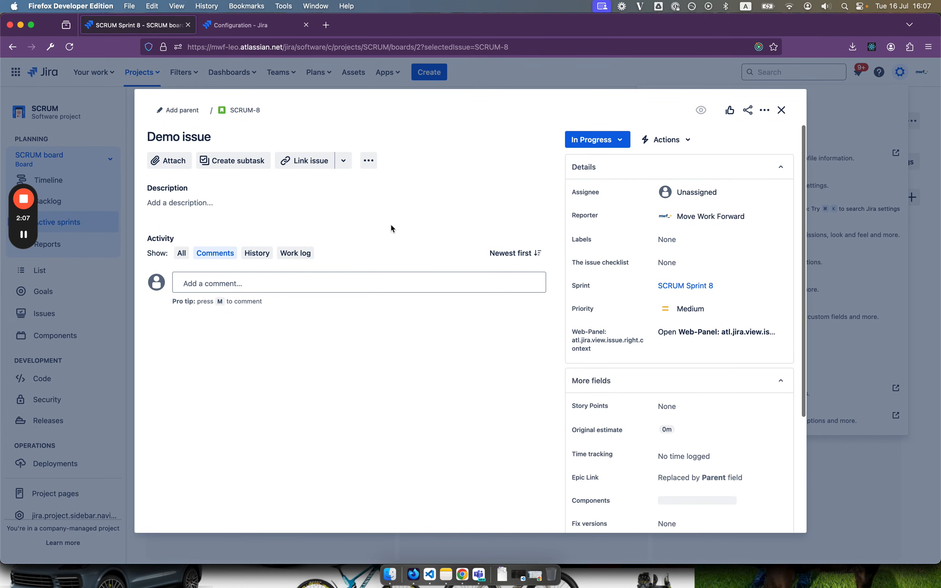
left_click(178, 202)
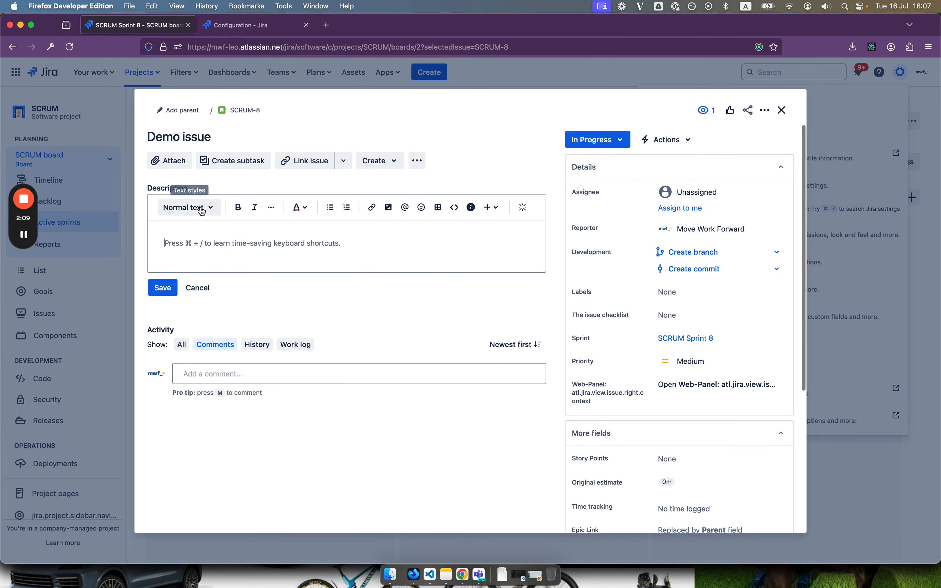
left_click(162, 287)
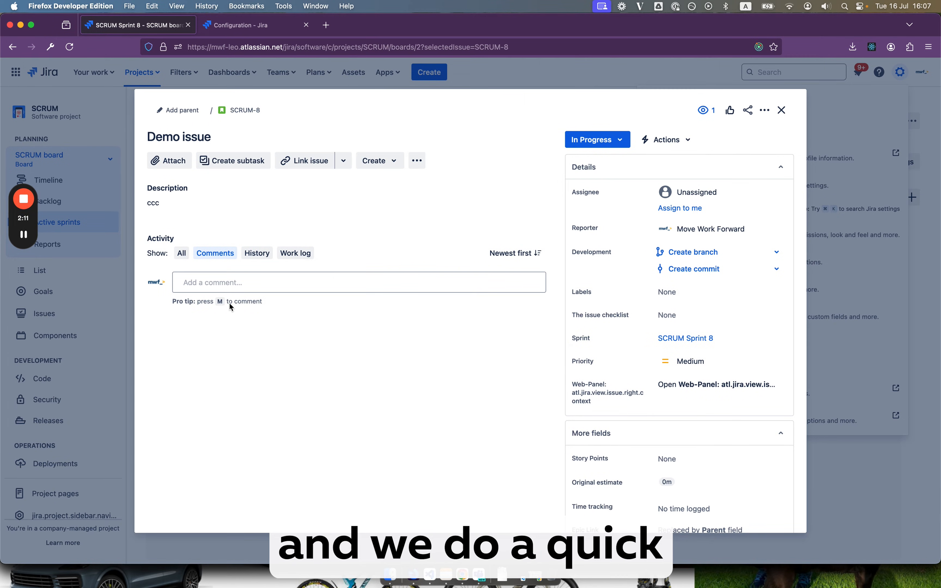
type("demo")
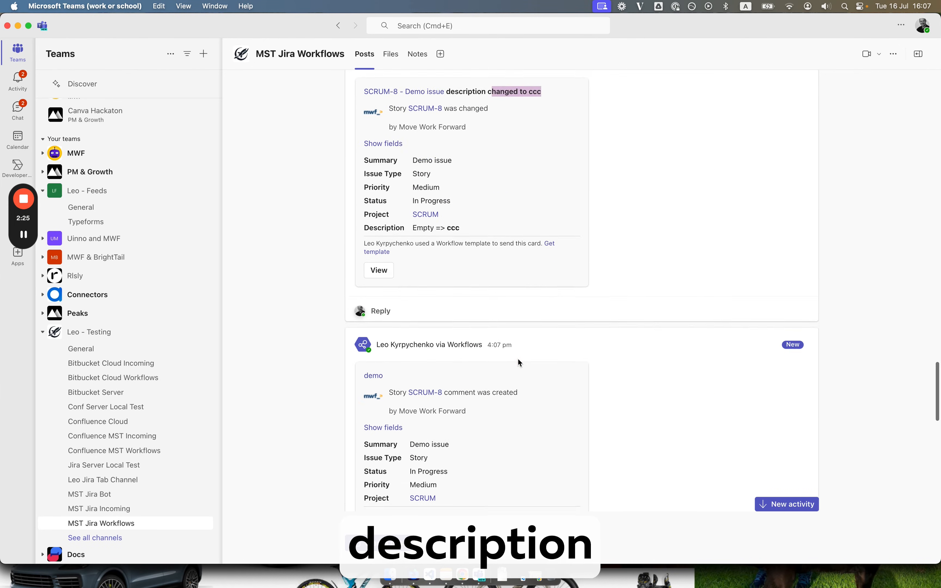
scroll("down", 3)
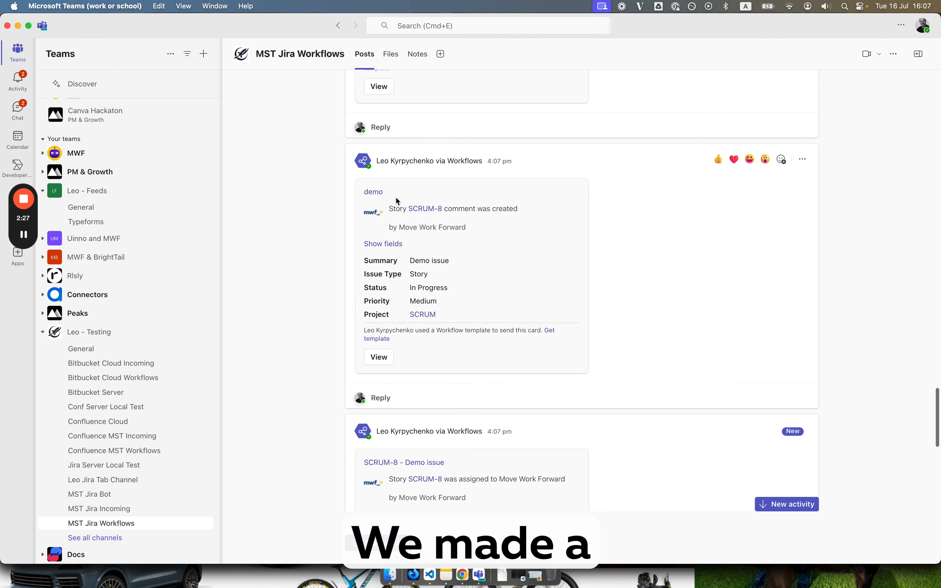
scroll("down", 3)
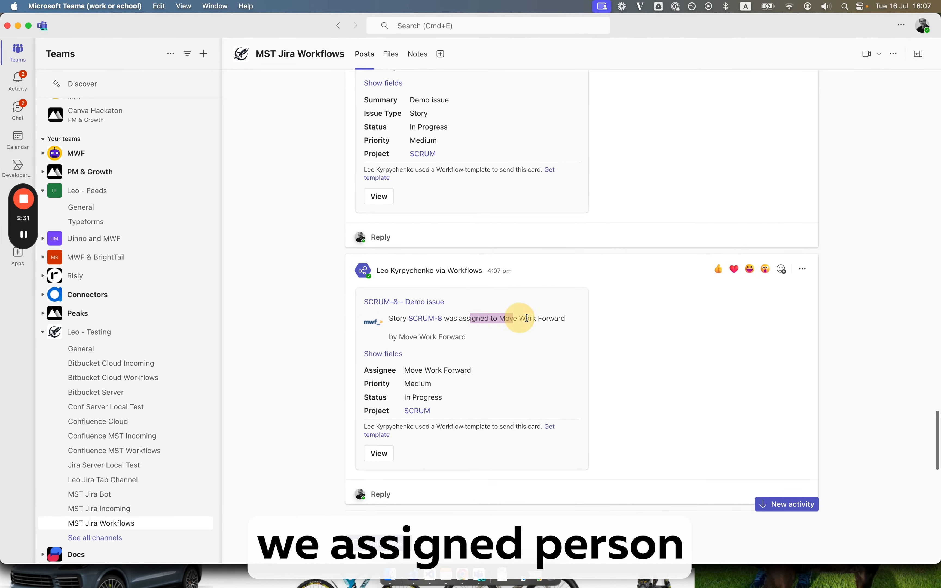
scroll("down", 3)
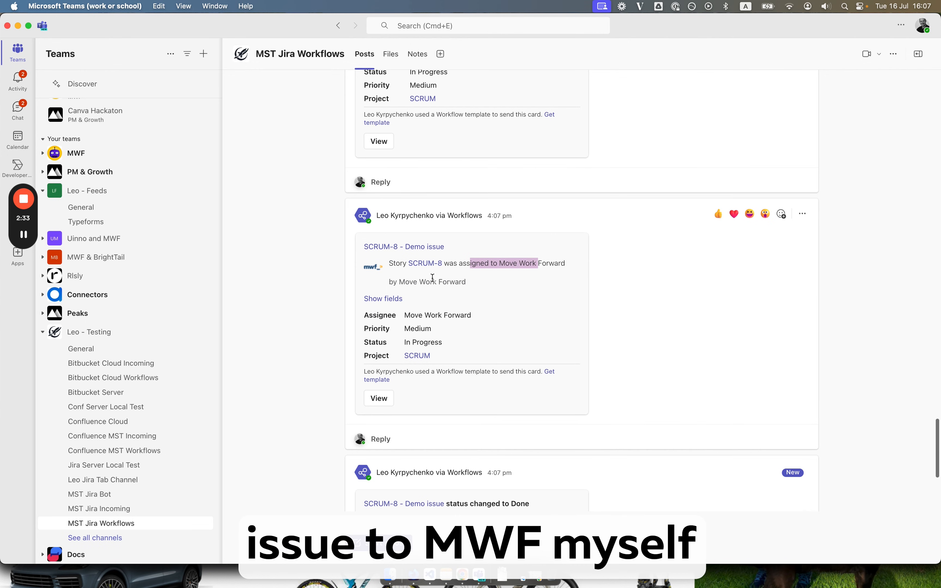
scroll("down", 3)
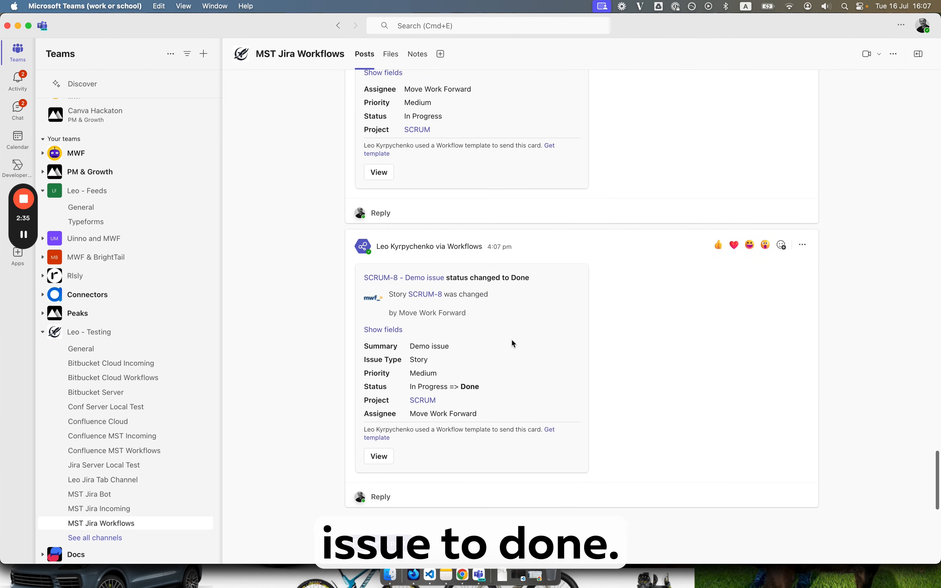